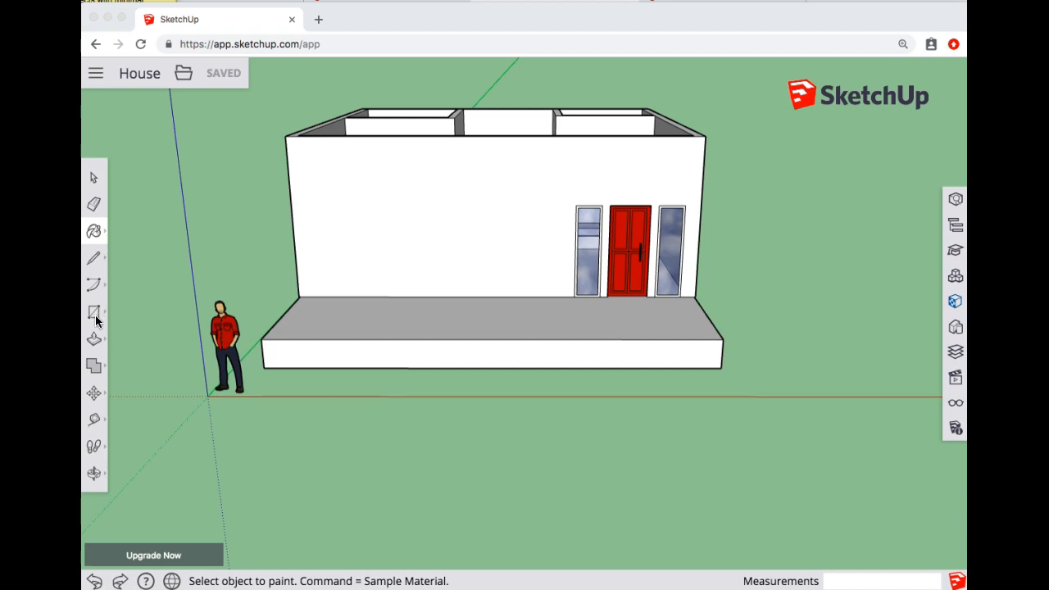
Draw two rectangles on the porch's right front face outlining 1'-tall step strips.
left_click(95, 312)
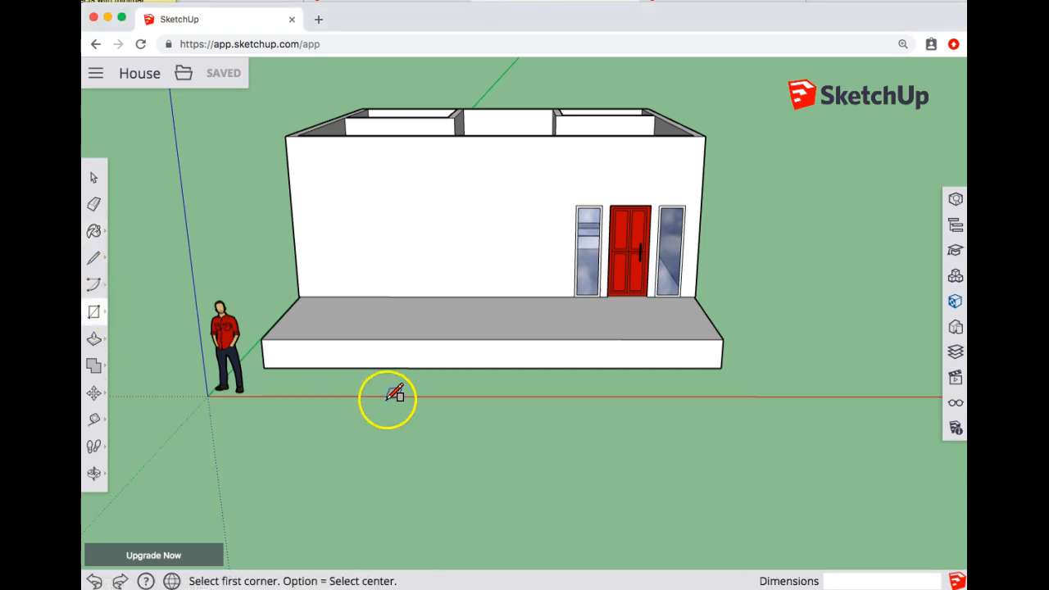
mouse_move(725, 340)
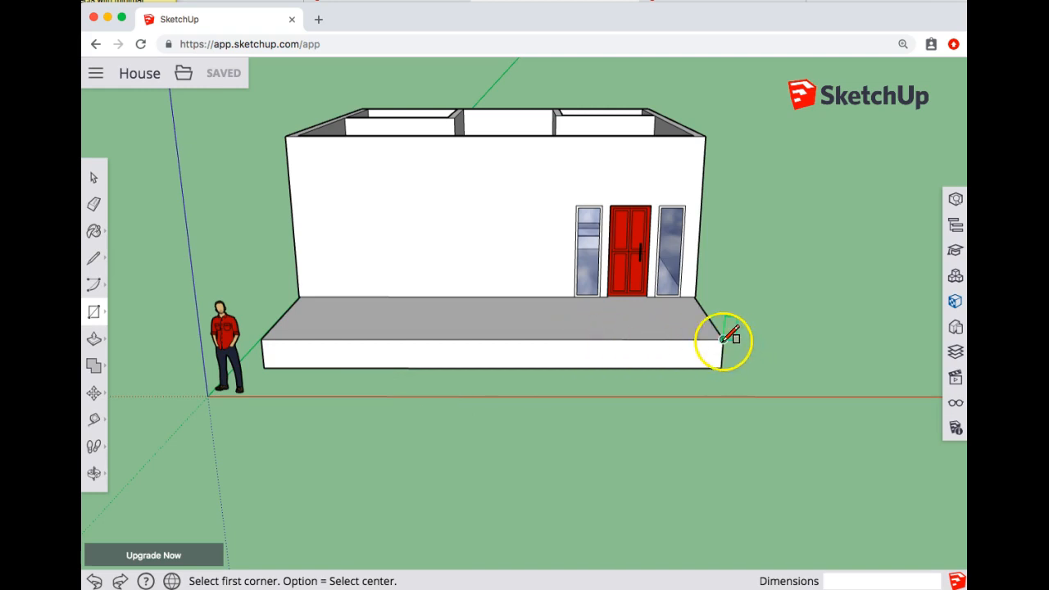
left_click(723, 340)
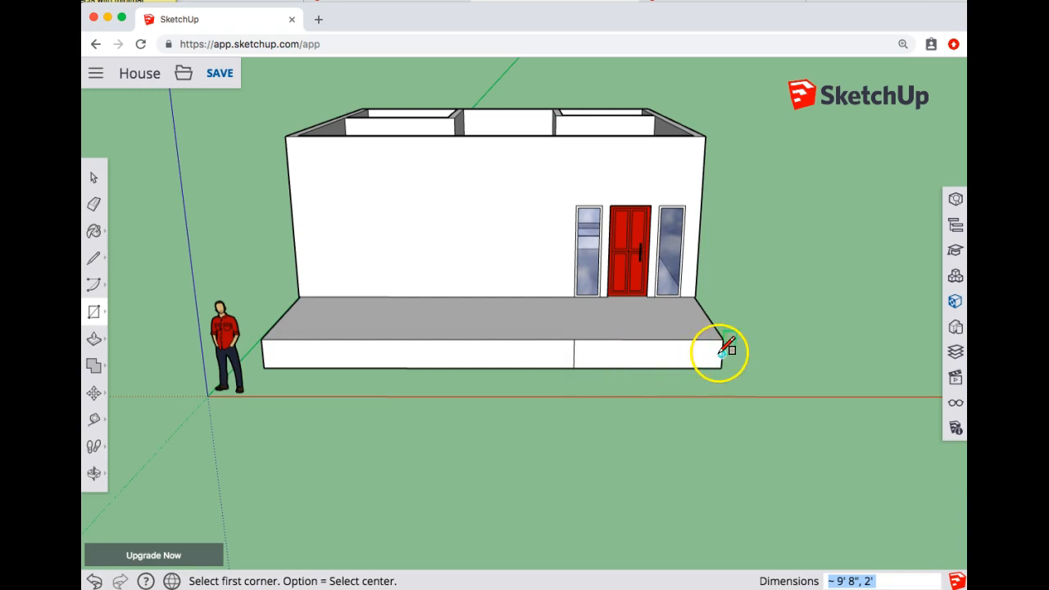
mouse_move(590, 352)
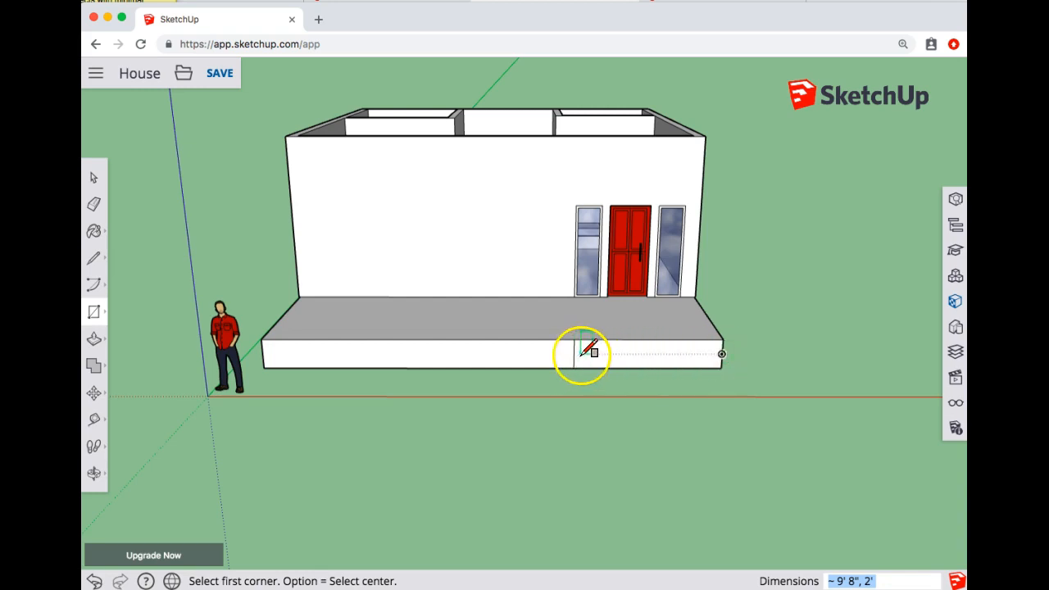
left_click(578, 354)
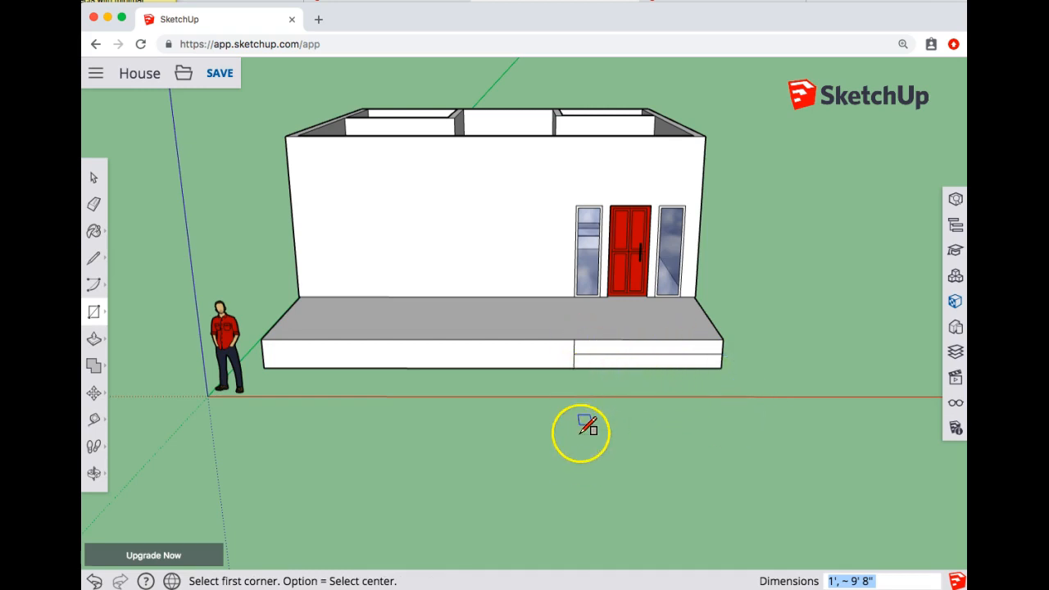
mouse_move(594, 367)
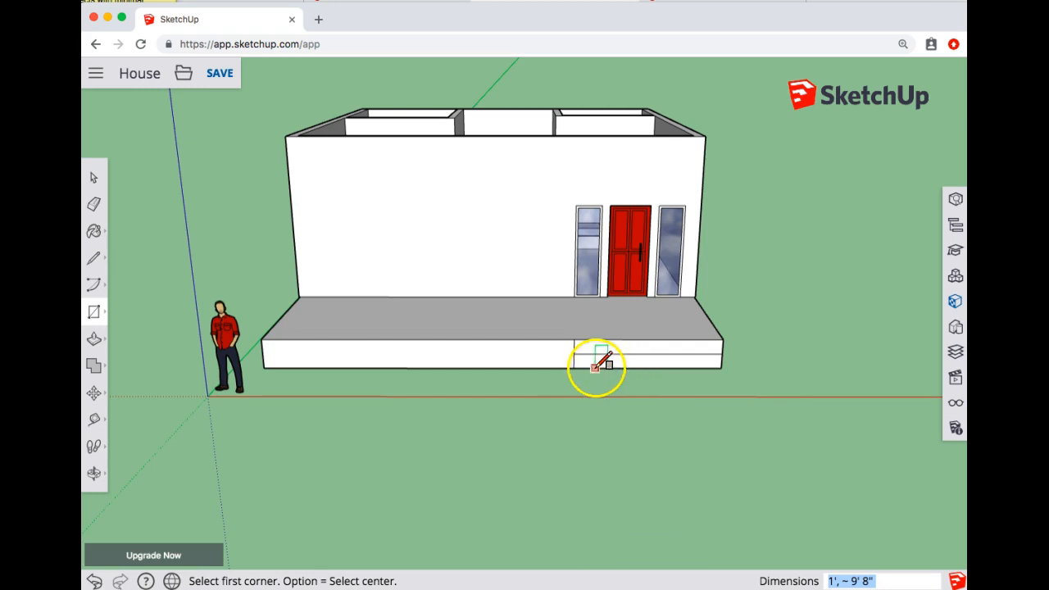
mouse_move(623, 381)
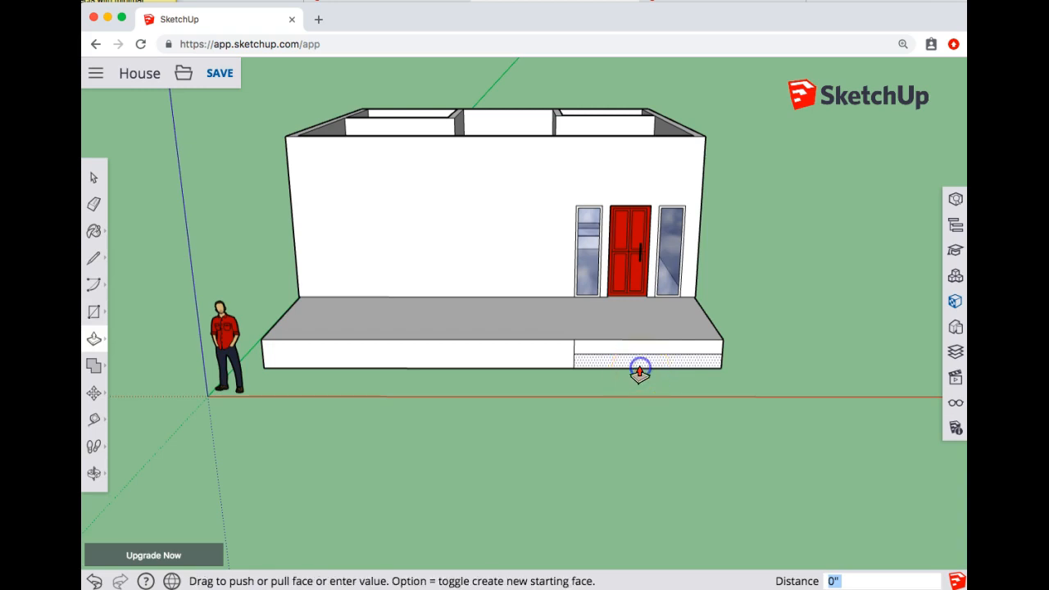
Push/pull the lower strip out from the porch, then the upper strip into a second step.
left_click_drag(642, 368, 645, 391)
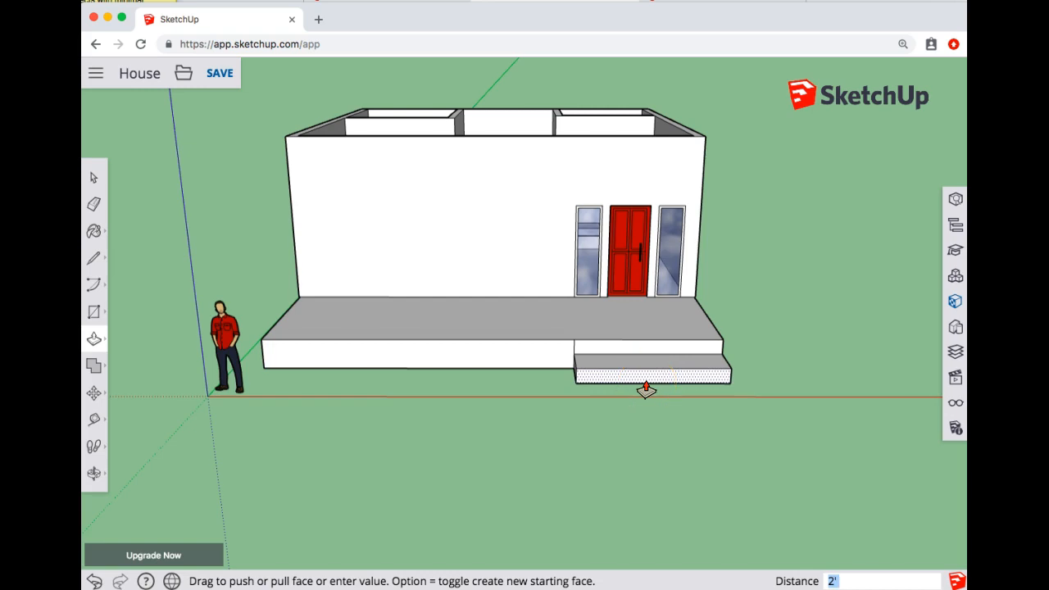
left_click_drag(646, 389, 640, 360)
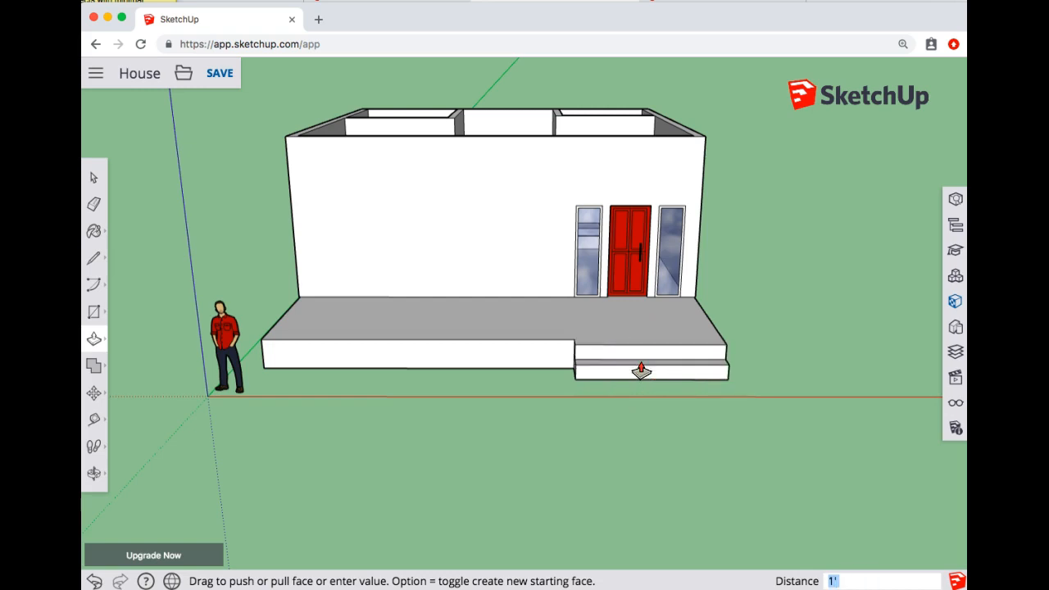
mouse_move(684, 492)
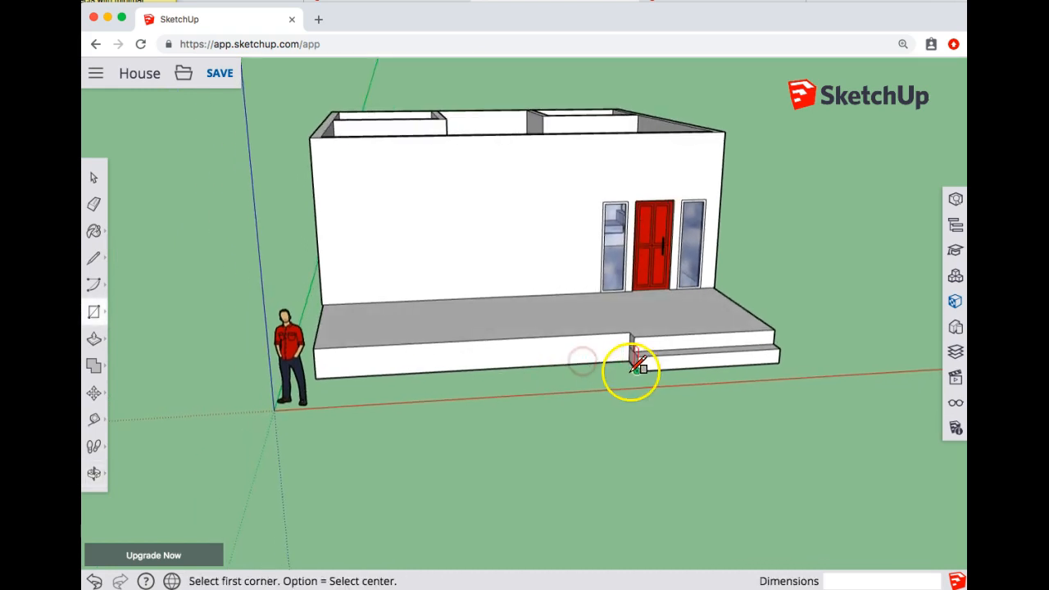
Draw a long ground rectangle from the porch base outward beside the steps.
left_click(631, 365)
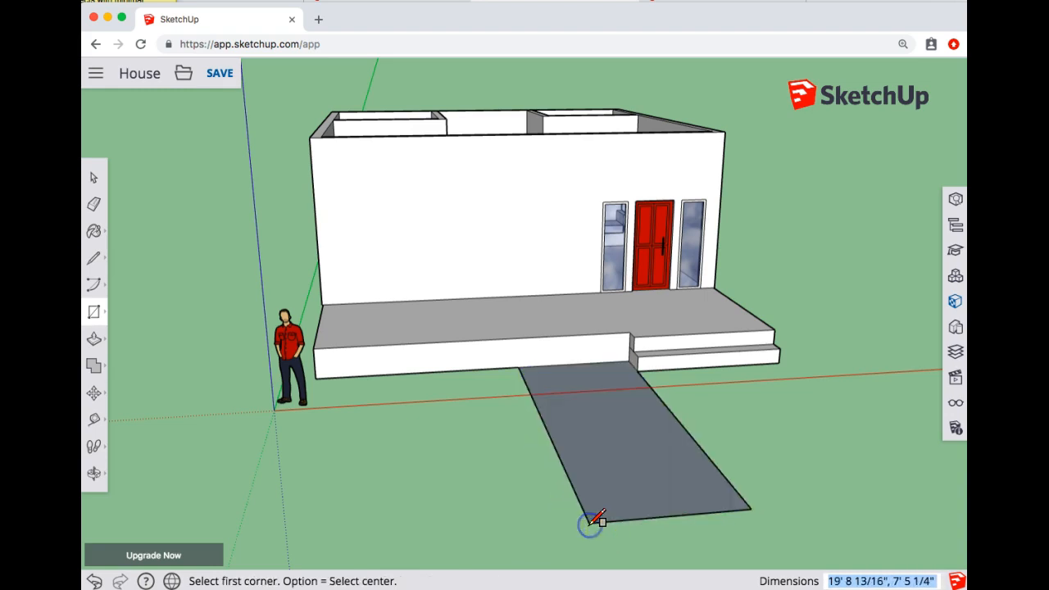
left_click(93, 257)
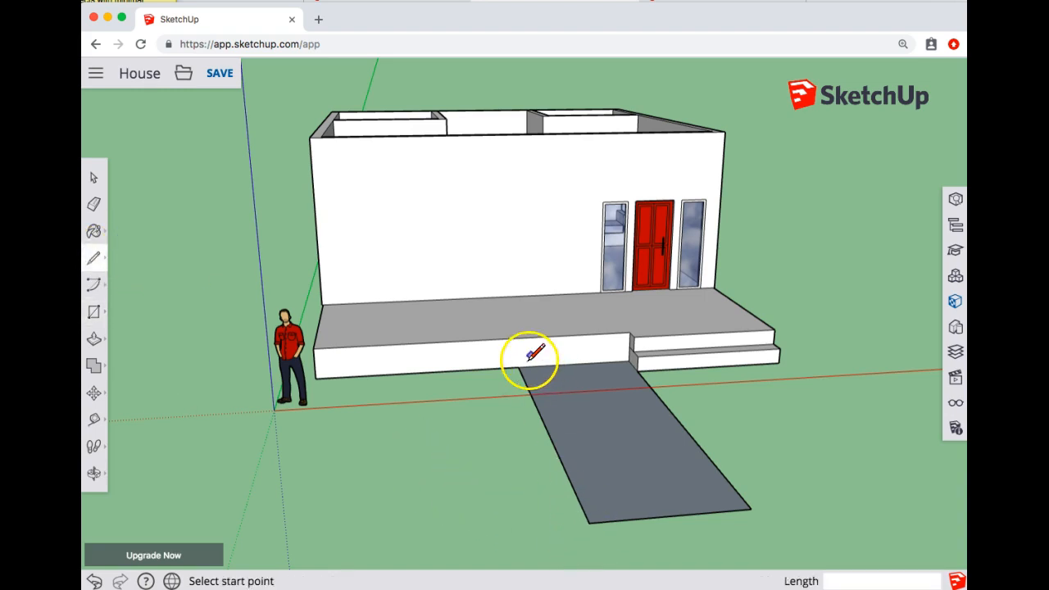
Draw a line from the porch top edge to the rectangle's far corner, forming the ramp slope.
left_click(528, 352)
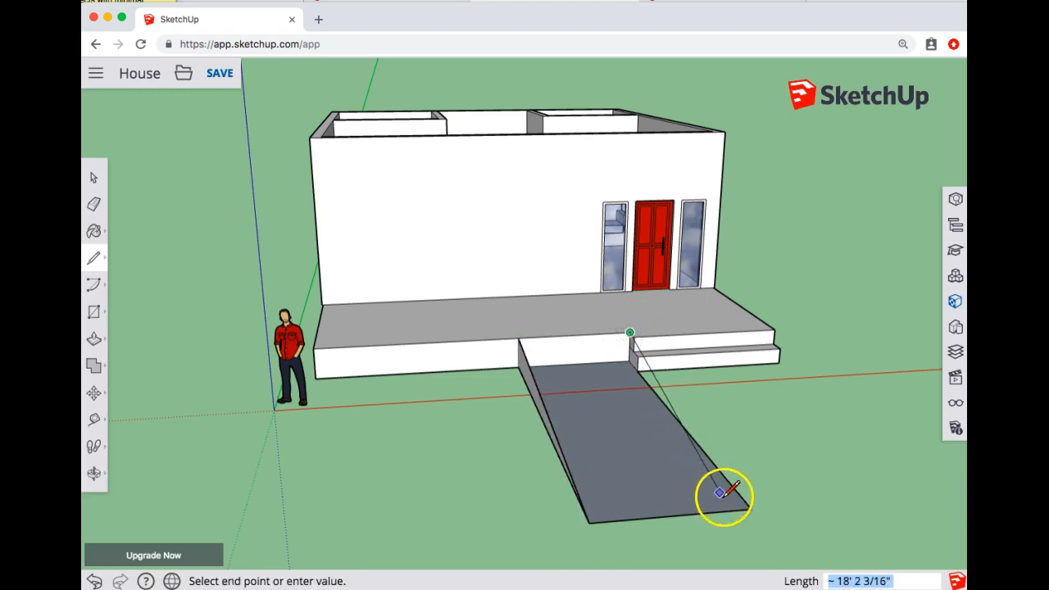
left_click(721, 496)
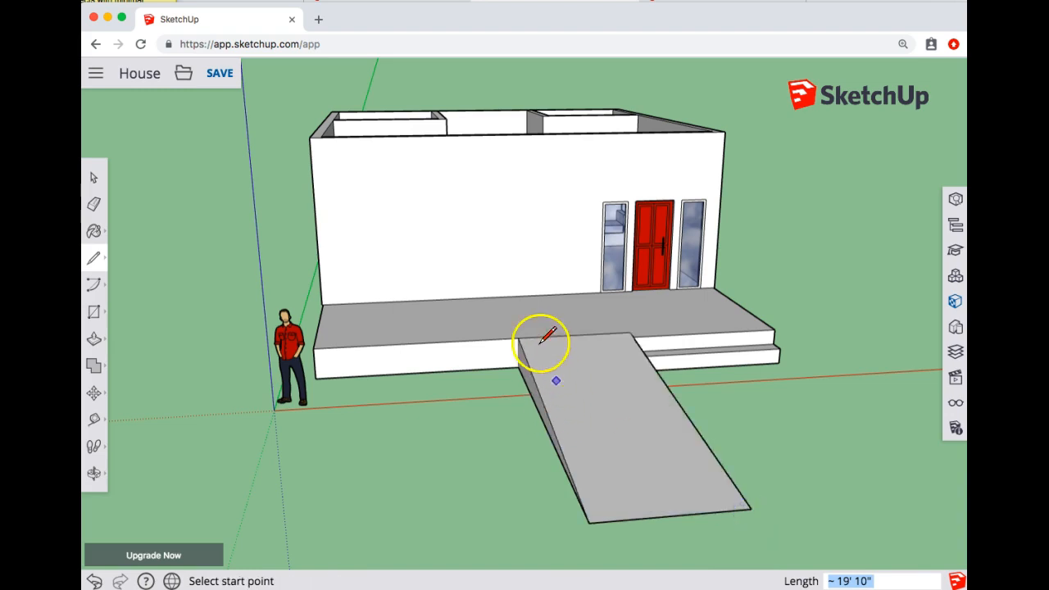